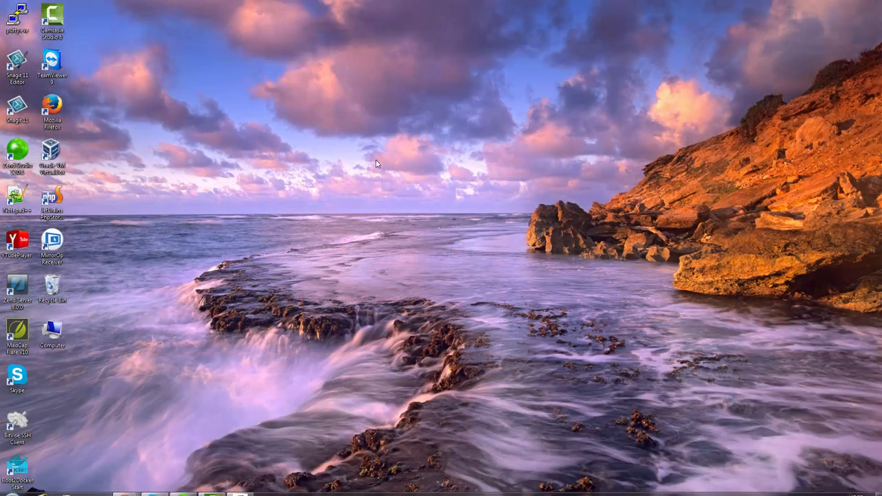
Step: Create a new text document on the desktop and rename it hello.php
{"action": "right_click", "coordinate": [377, 163]}
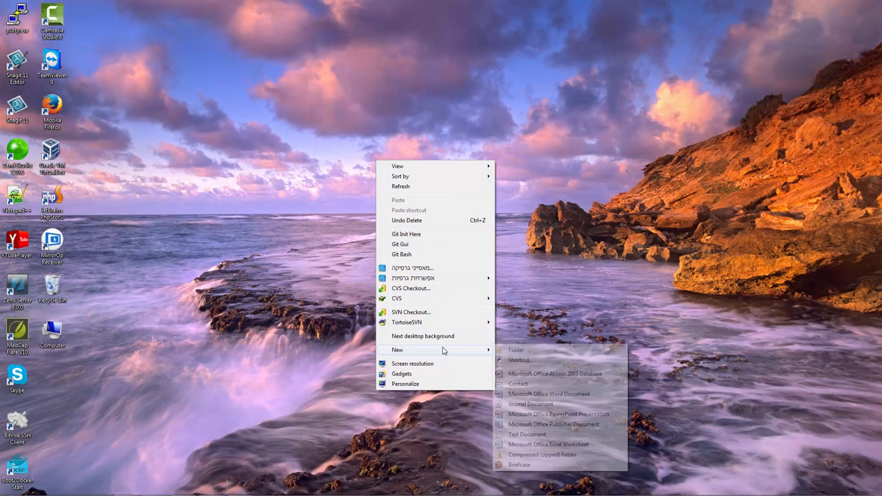
{"action": "left_click", "coordinate": [526, 434]}
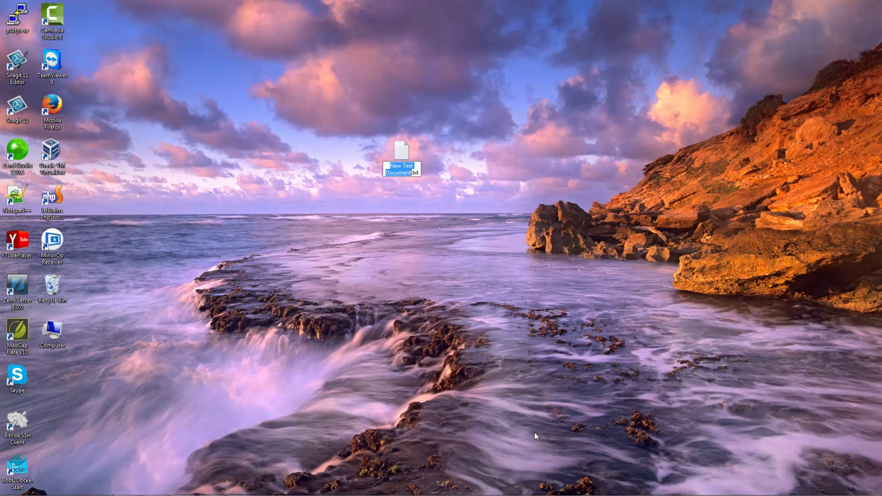
{"action": "type", "text": "hello.php"}
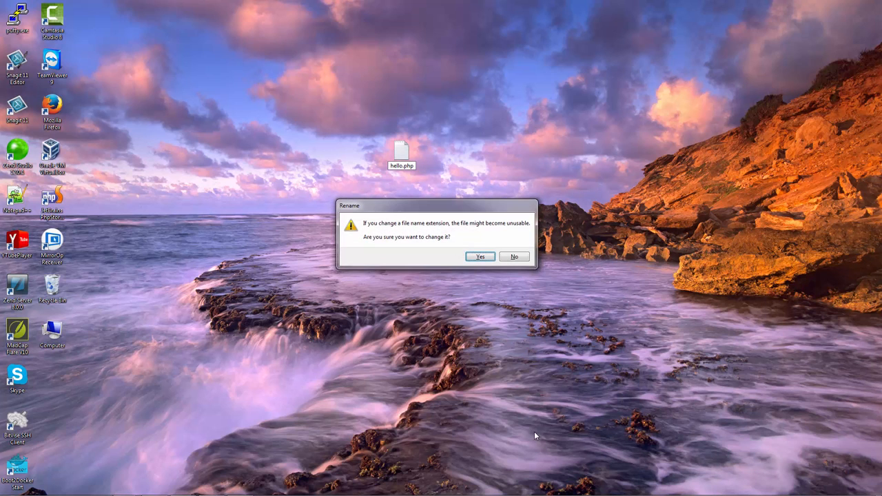
{"action": "left_click", "coordinate": [480, 256]}
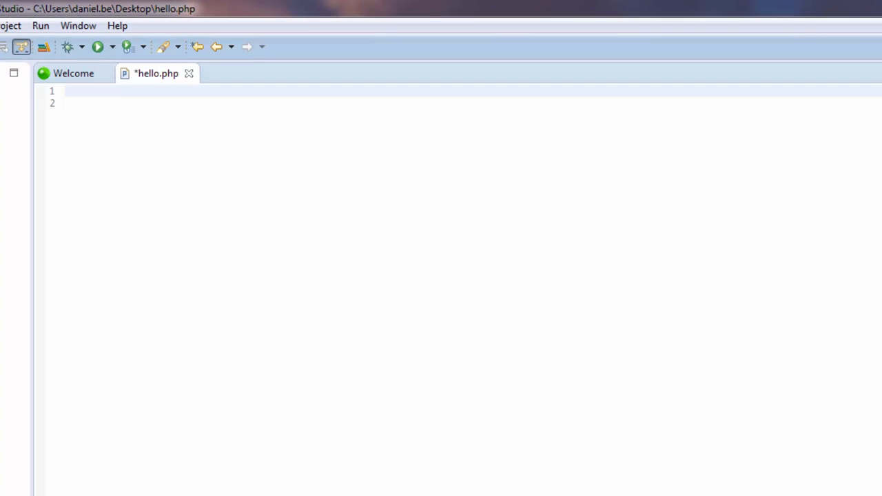
Step: Write <?php echo "Hello world!" in hello.php, then minimize Zend Studio
{"action": "type", "text": "<?php"}
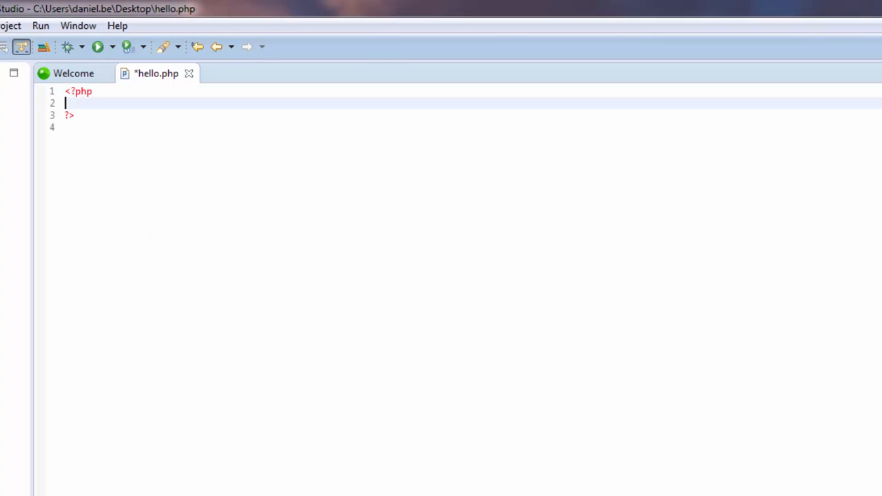
{"action": "type", "text": "echo"}
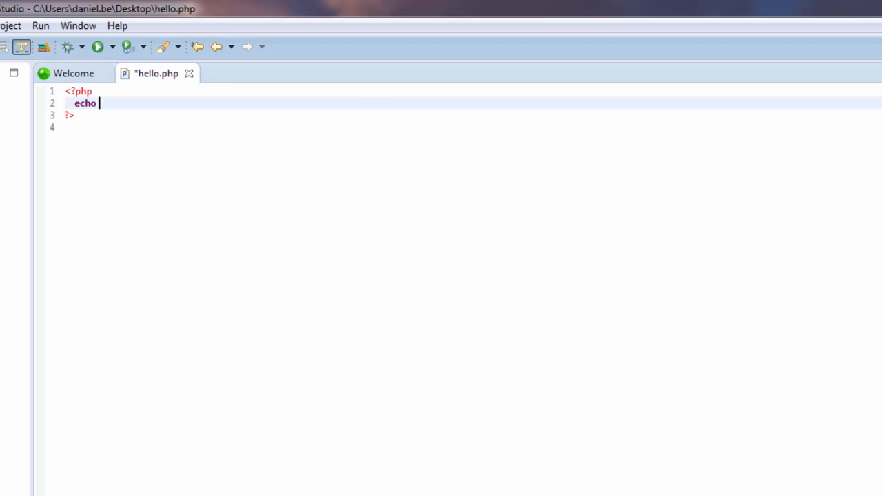
{"action": "type", "text": "\"Hello w"}
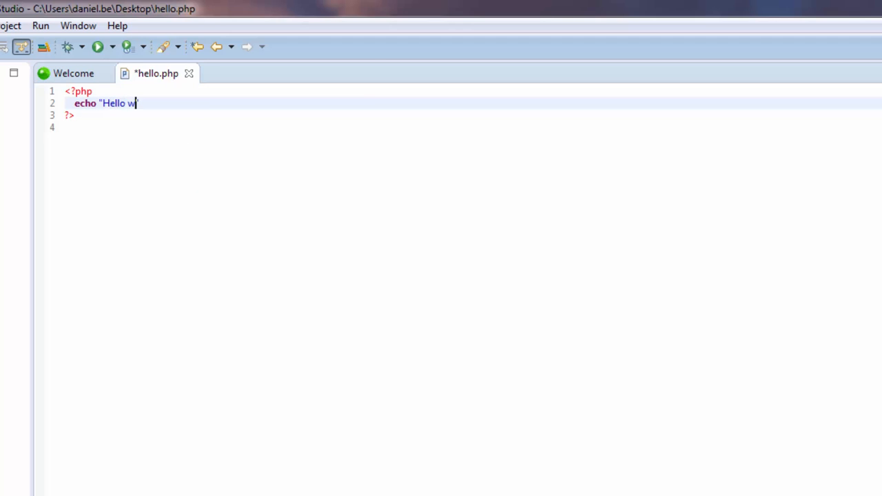
{"action": "type", "text": "orld!\""}
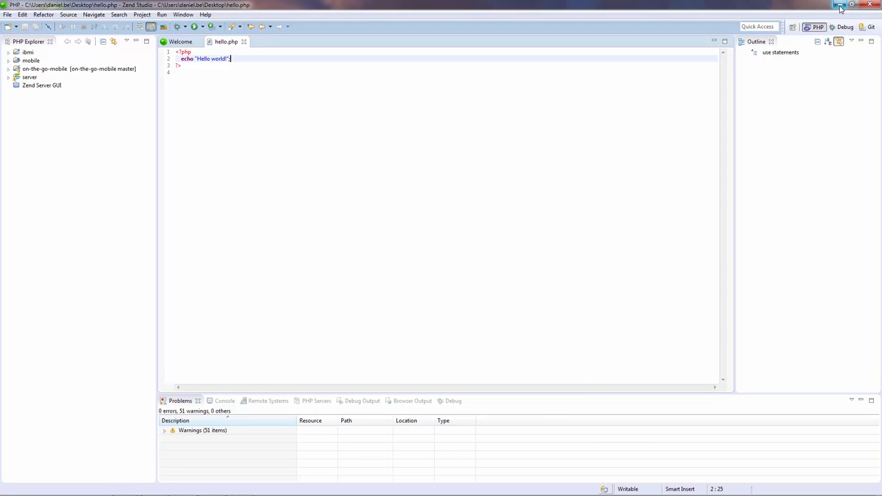
{"action": "left_click", "coordinate": [839, 6]}
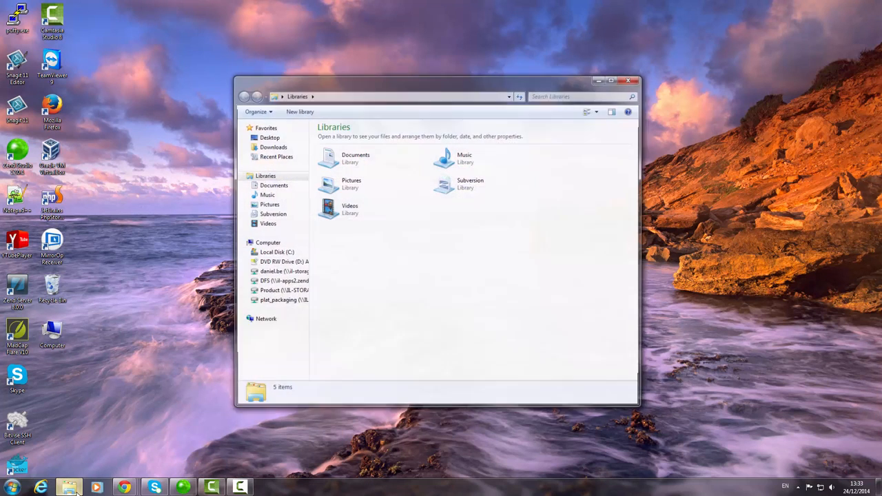
Step: Browse from C: through Program Files (x86) and Apache2 into the htdocs folder
{"action": "left_click", "coordinate": [277, 252]}
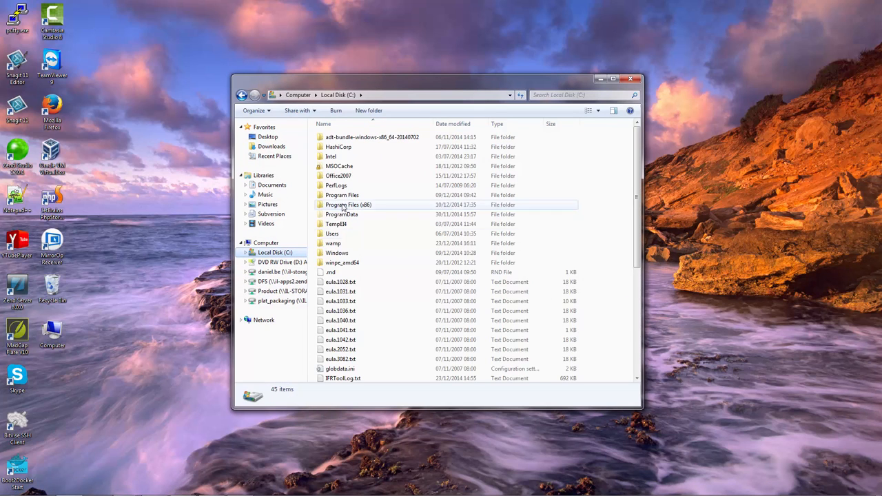
{"action": "double_click", "coordinate": [348, 204]}
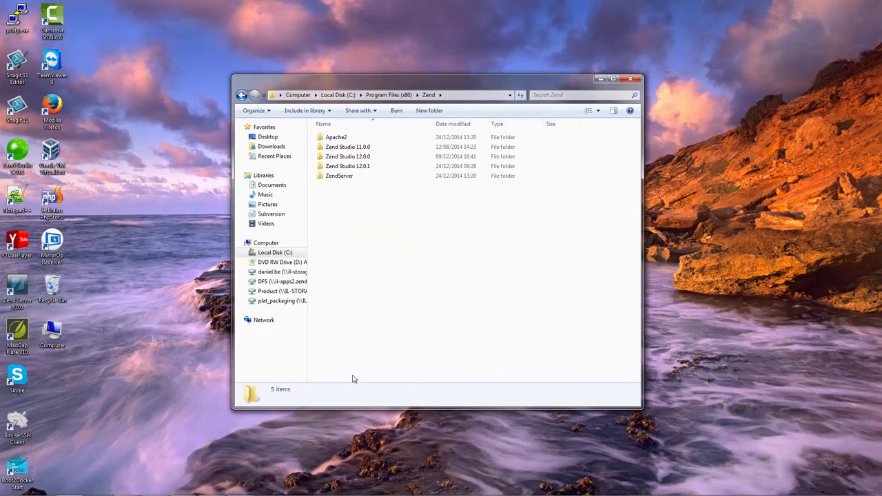
{"action": "double_click", "coordinate": [336, 137]}
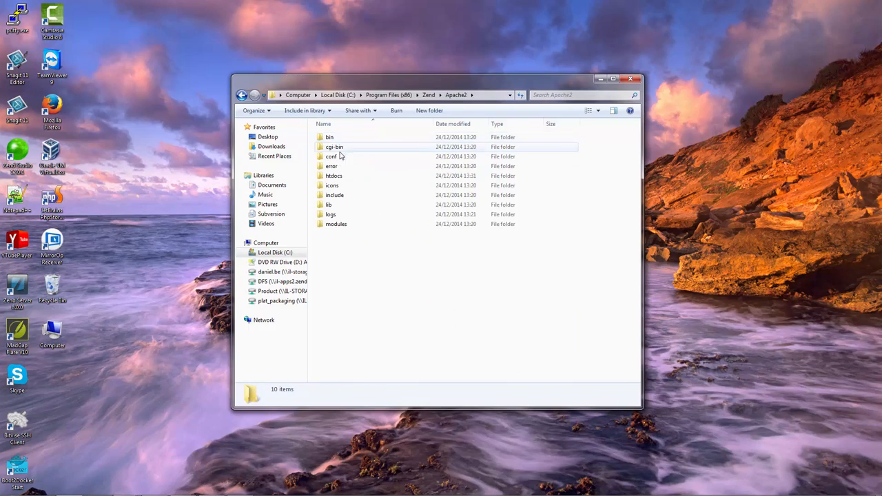
{"action": "double_click", "coordinate": [333, 176]}
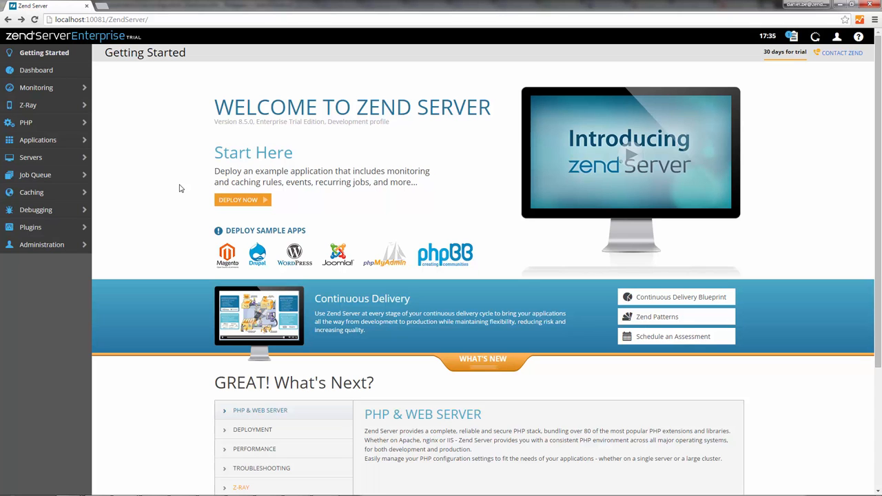
{"action": "mouse_move", "coordinate": [150, 46]}
{"action": "type", "text": "localhost/"}
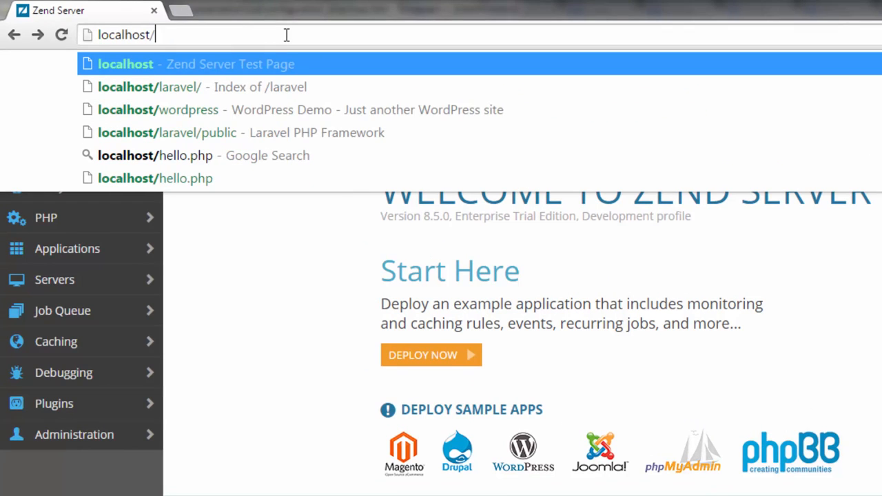
Step: Enter localhost/hello.php in the browser address bar
{"action": "type", "text": "hello."}
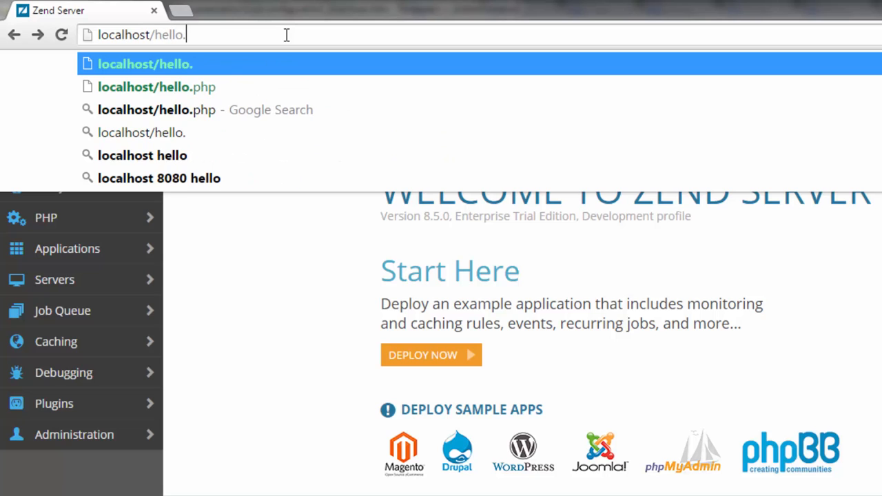
{"action": "type", "text": "php"}
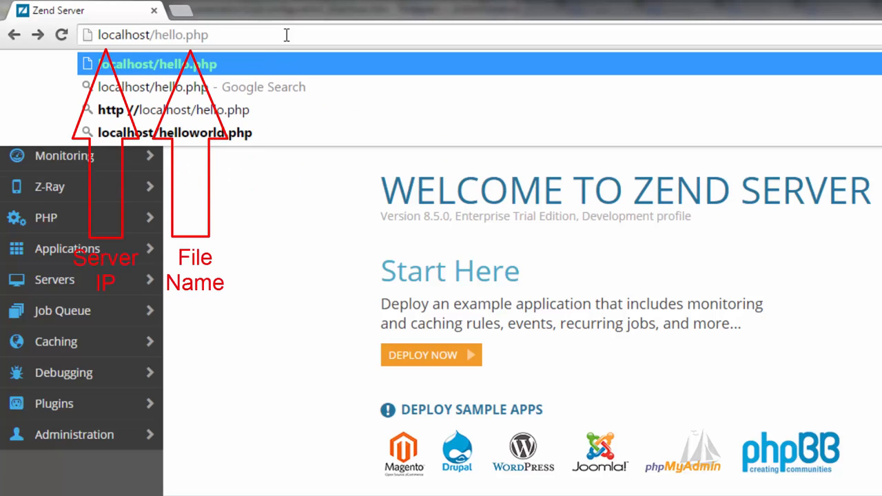